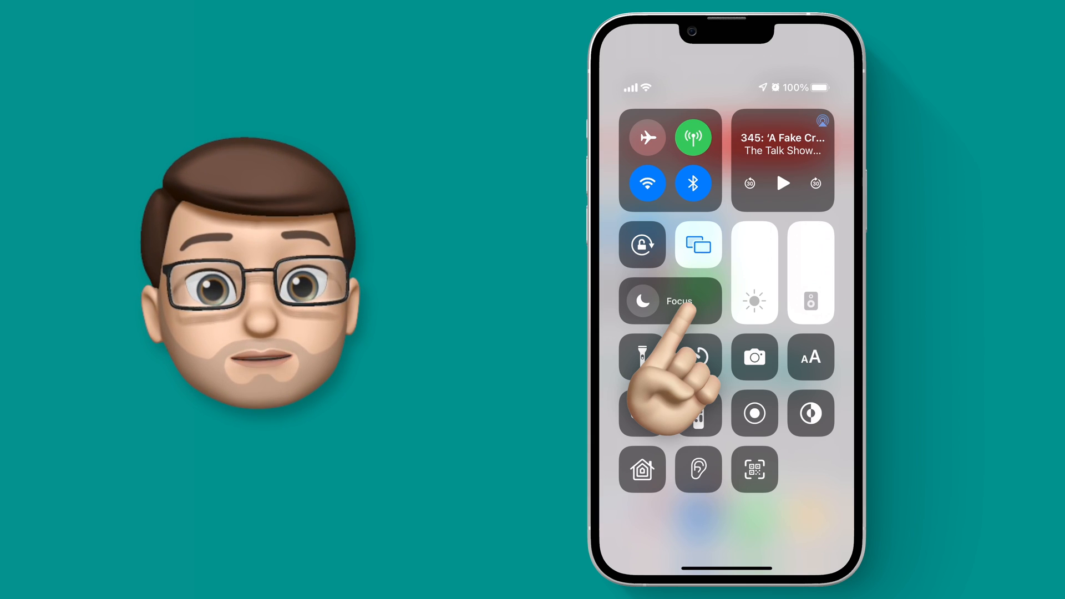
- Expand the Focus tile to list Do Not Disturb, Personal, Work, Sleep, Video, Gym and Driving
left_click(670, 301)
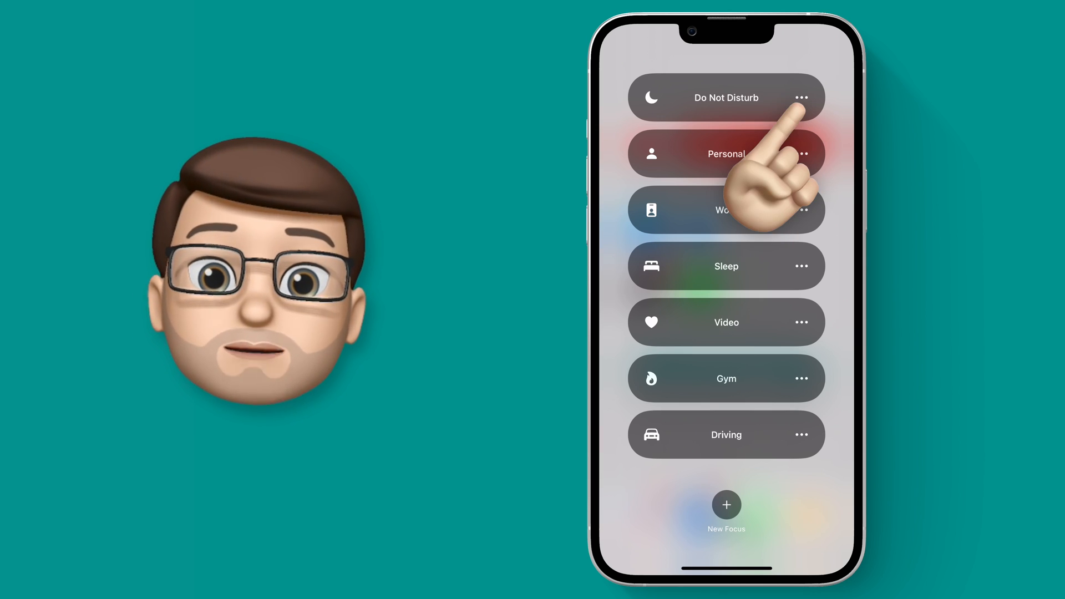
- Set Do Not Disturb for 1 hour, then until this evening, and dismiss Control Center
left_click(801, 98)
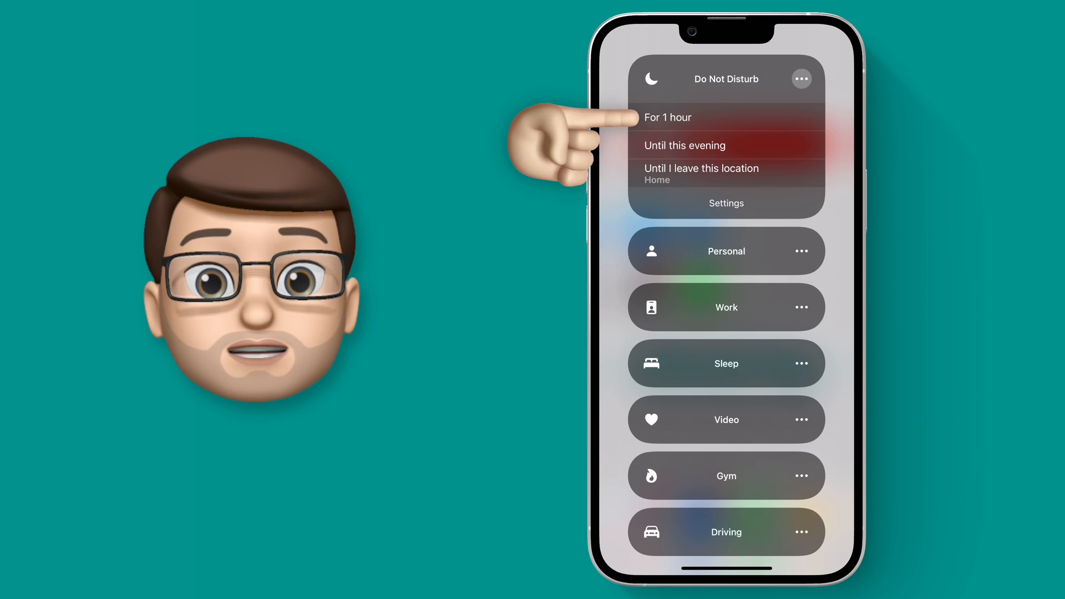
left_click(667, 116)
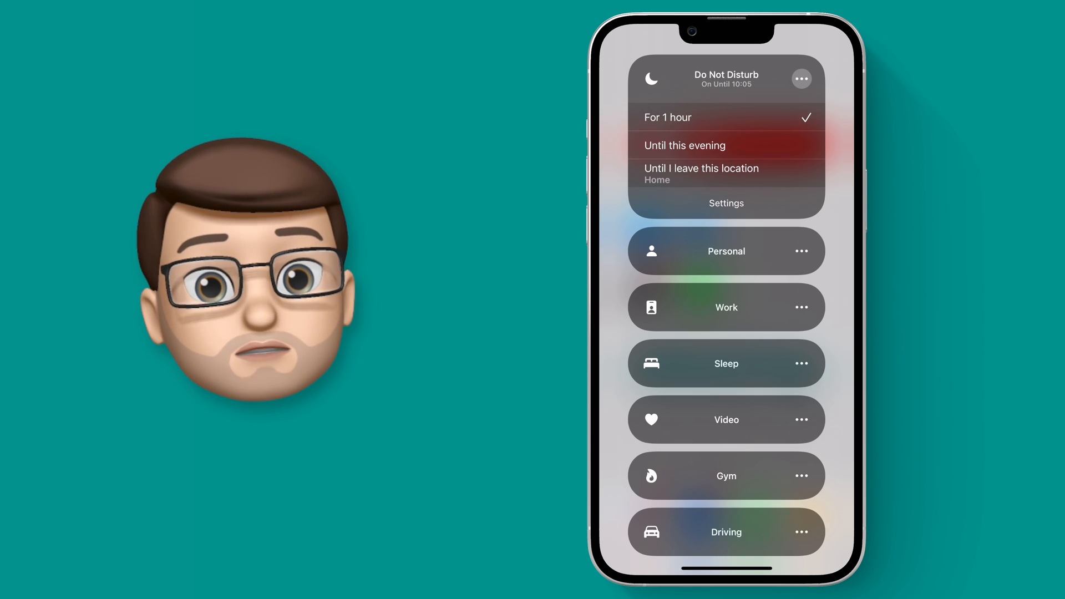
left_click(685, 144)
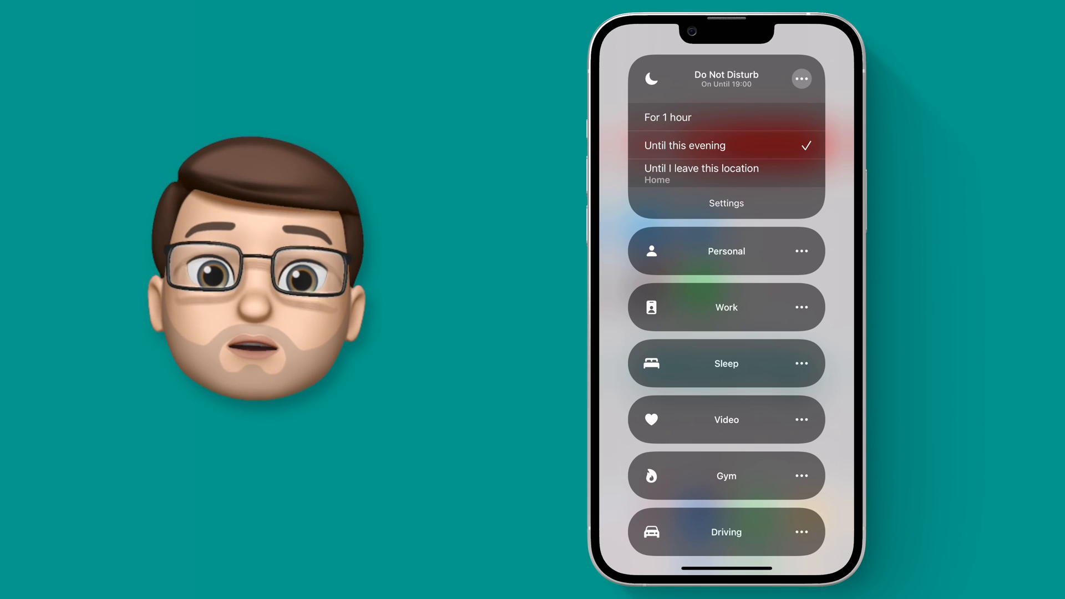
left_click(701, 173)
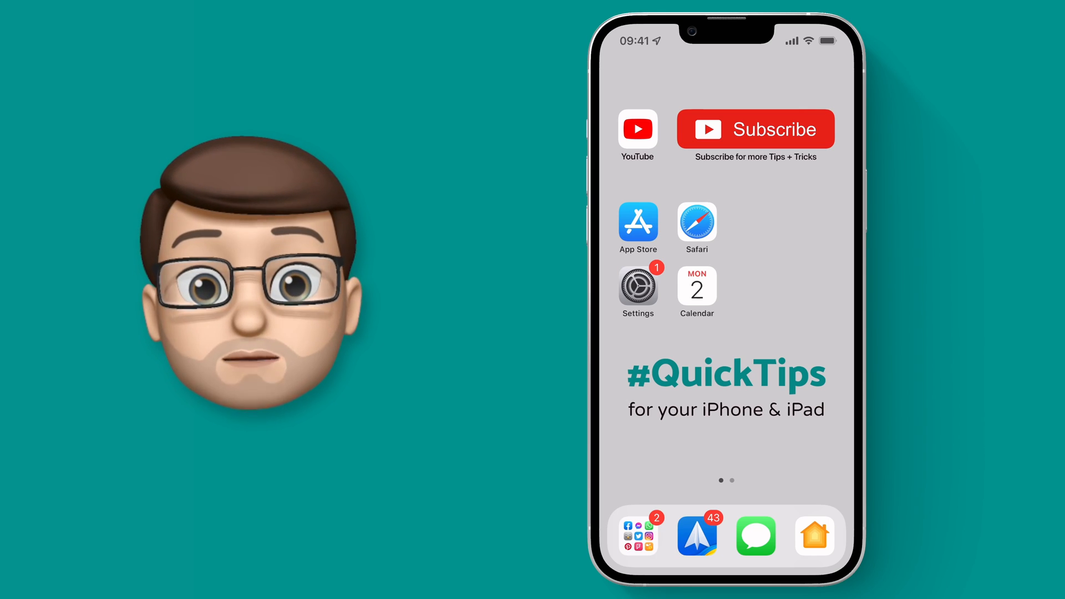
- Reopen Control Center's Focus tile to show the Focus modes list again
left_click(696, 285)
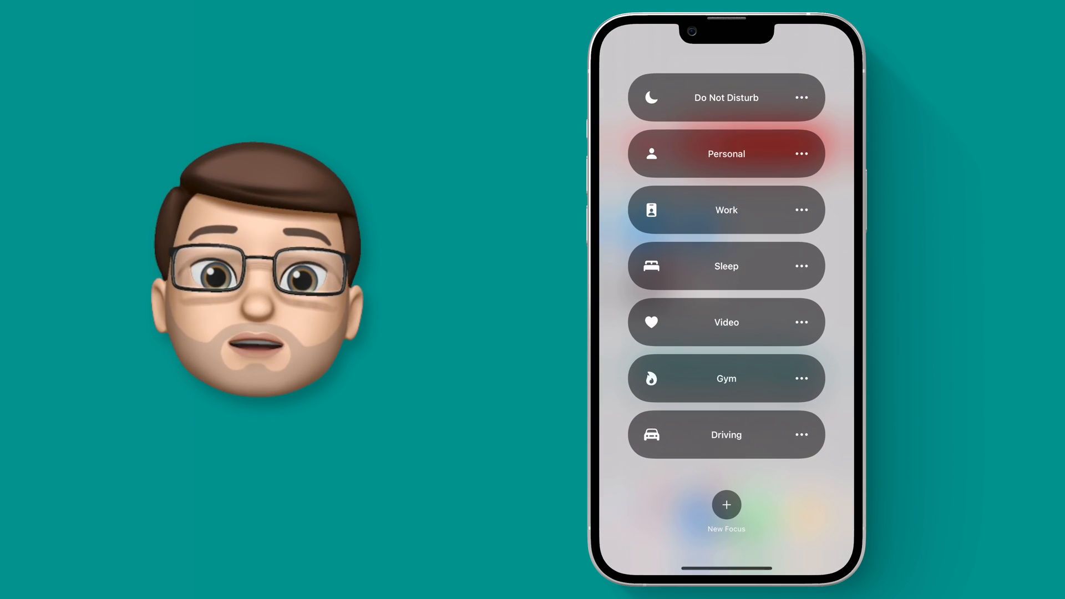
- Set Do Not Disturb until the end of the Top Secret Meeting event, then show Work focus durations
left_click(801, 98)
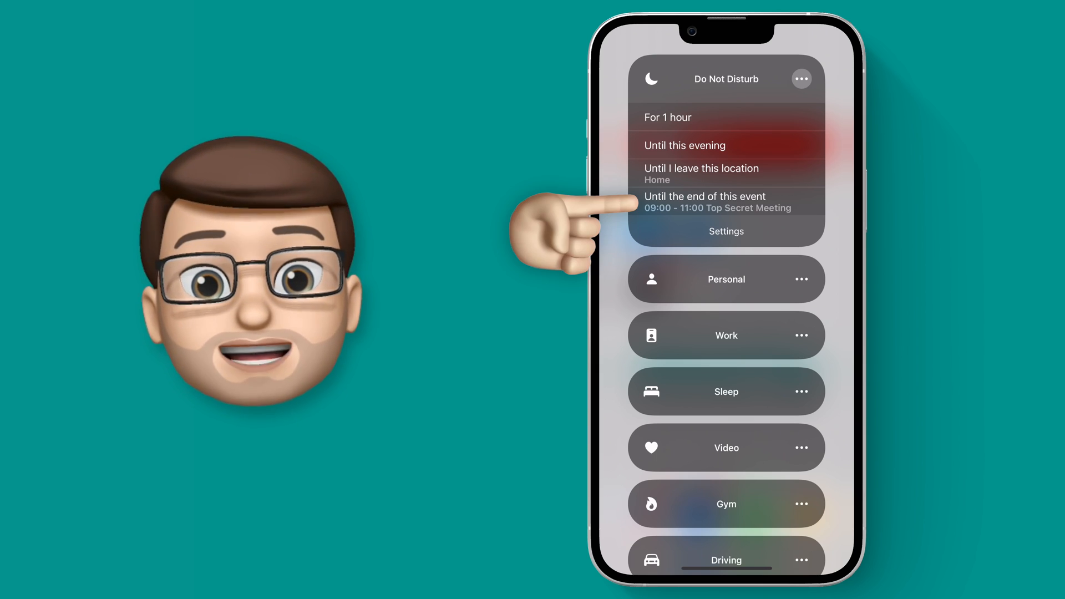
left_click(705, 202)
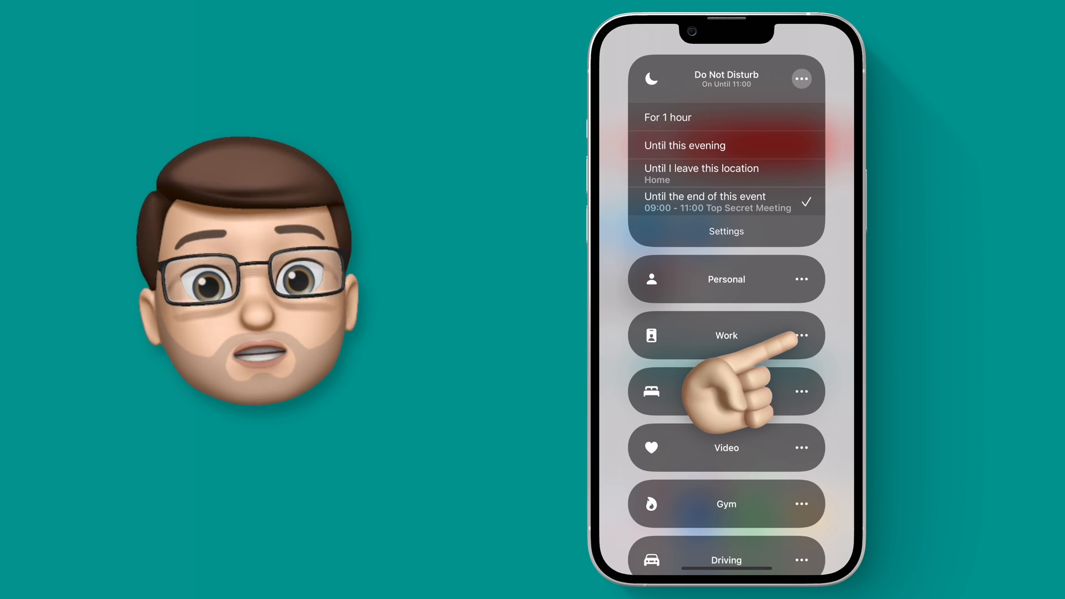
left_click(802, 335)
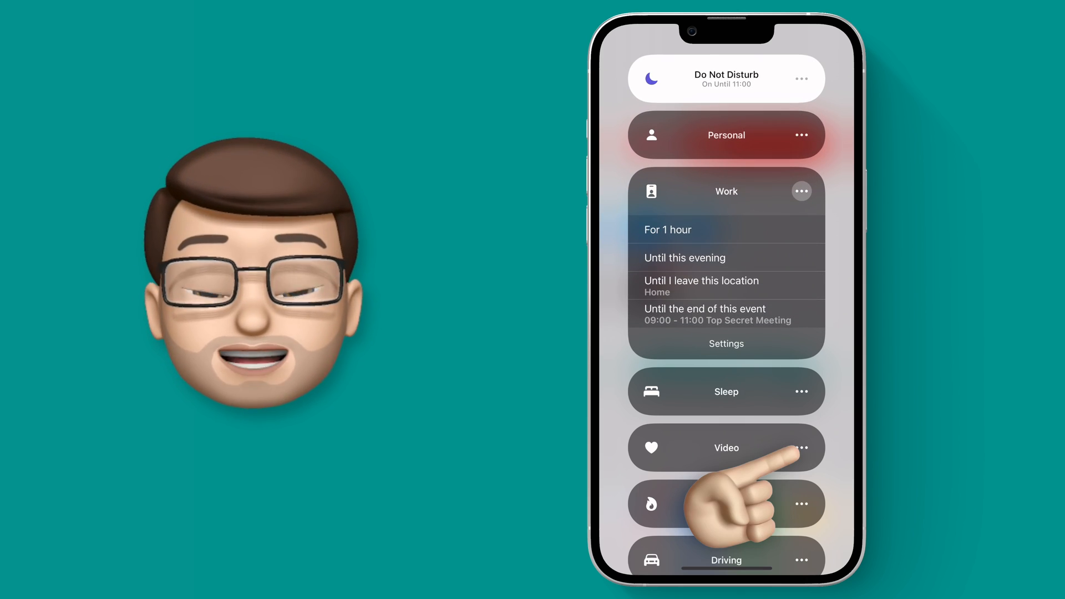